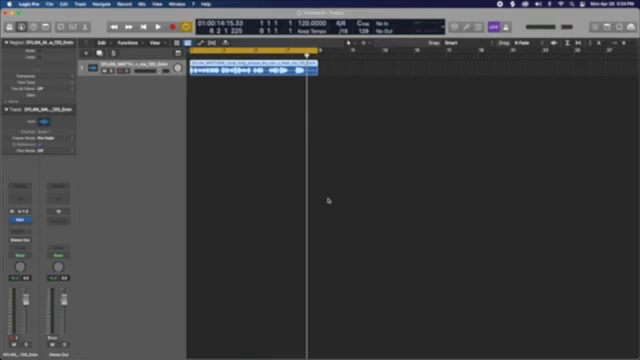
pyautogui.moveTo(313, 103)
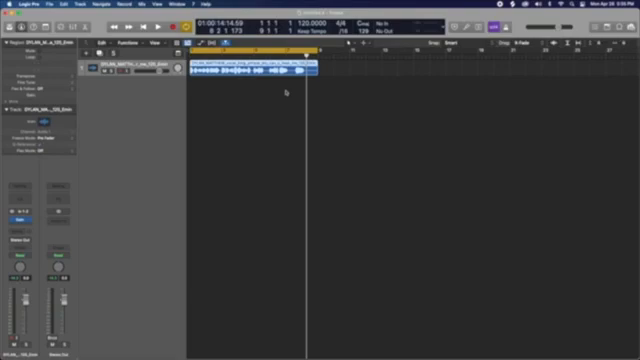
pyautogui.moveTo(257, 190)
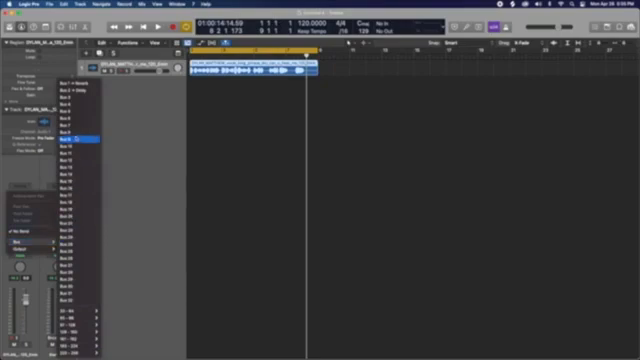
# Step: Send the vocal to a Bus 1 reverb aux with Channel EQ, then a ChromaVerb ambience preset
pyautogui.click(75, 78)
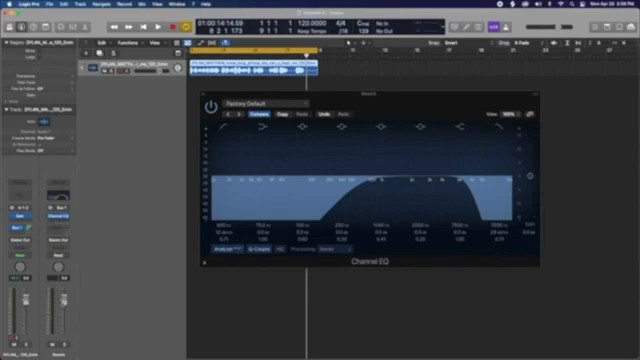
pyautogui.click(68, 216)
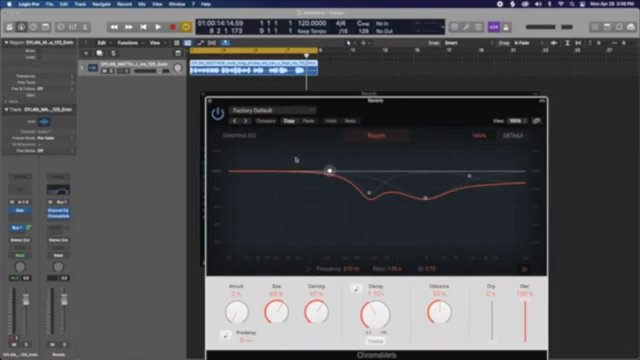
pyautogui.click(278, 109)
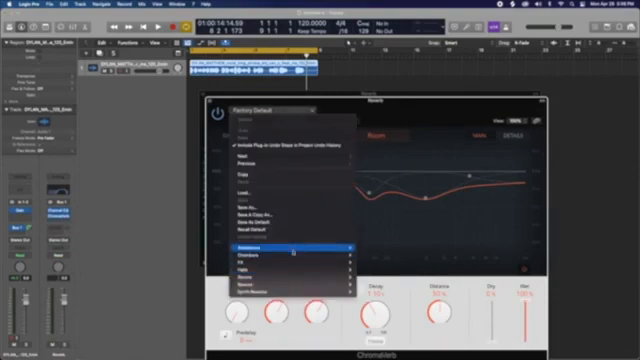
pyautogui.click(240, 242)
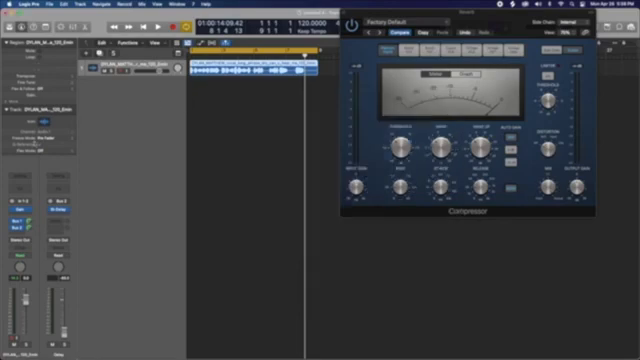
pyautogui.click(48, 213)
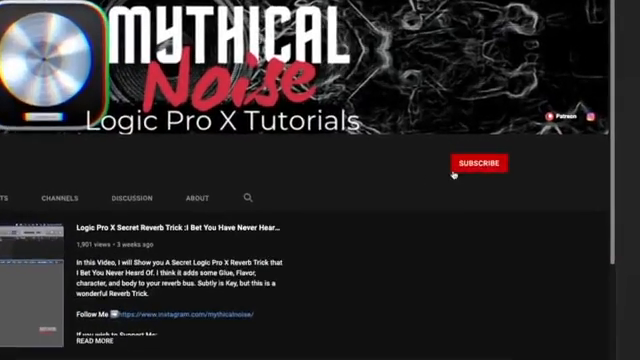
pyautogui.click(481, 164)
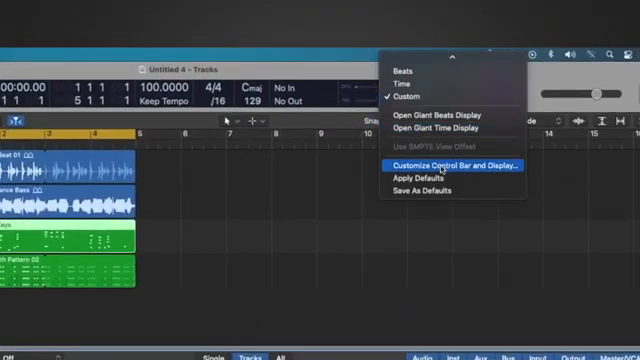
# Step: Open the Customize Control Bar and Display sheet to reach the Pre Fader Metering option
pyautogui.click(457, 162)
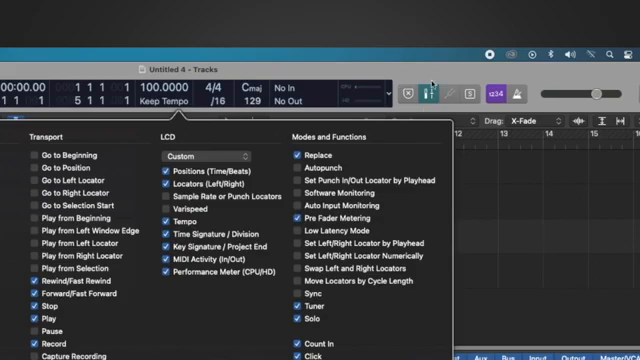
pyautogui.moveTo(428, 78)
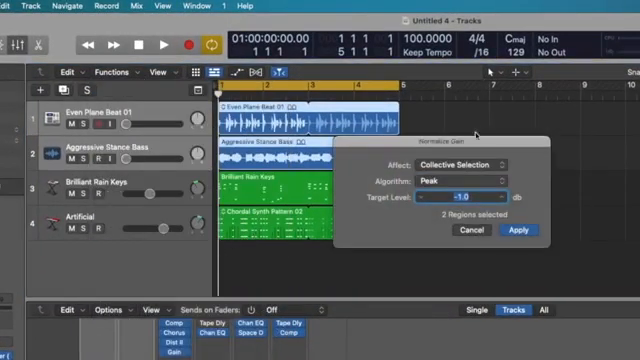
# Step: Set Normalize Gain's Affect to Individual Tracks, keeping Peak algorithm at -1.0 dB
pyautogui.click(475, 157)
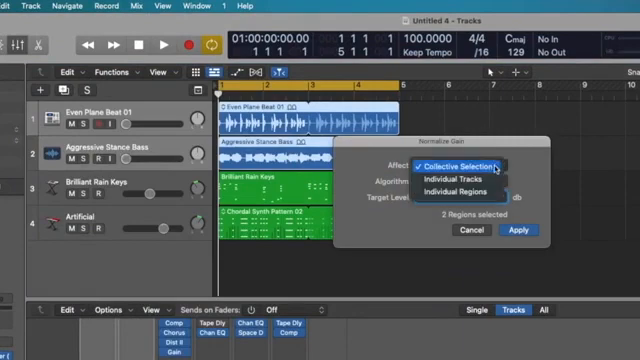
pyautogui.click(450, 175)
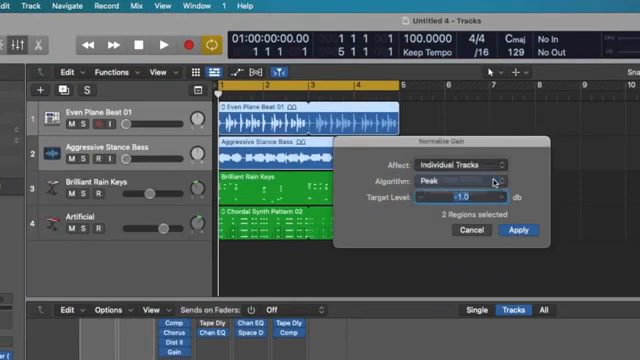